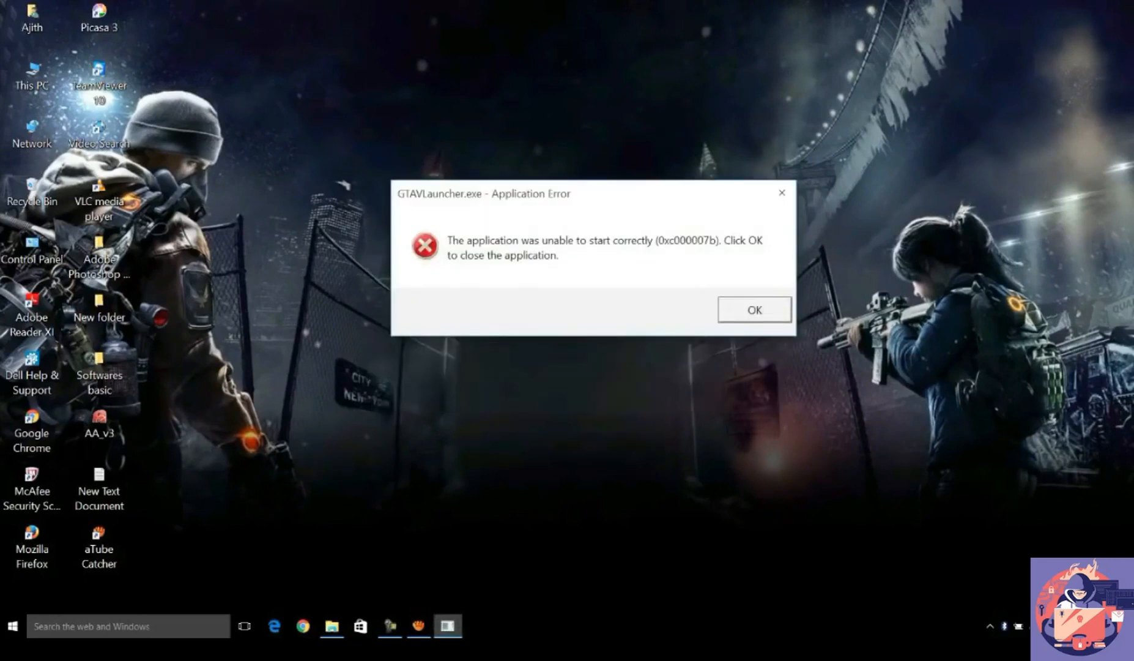
Step: Dismiss the launcher error and run PlayGTAV from the Rockstar Games folder as administrator
left_click(753, 310)
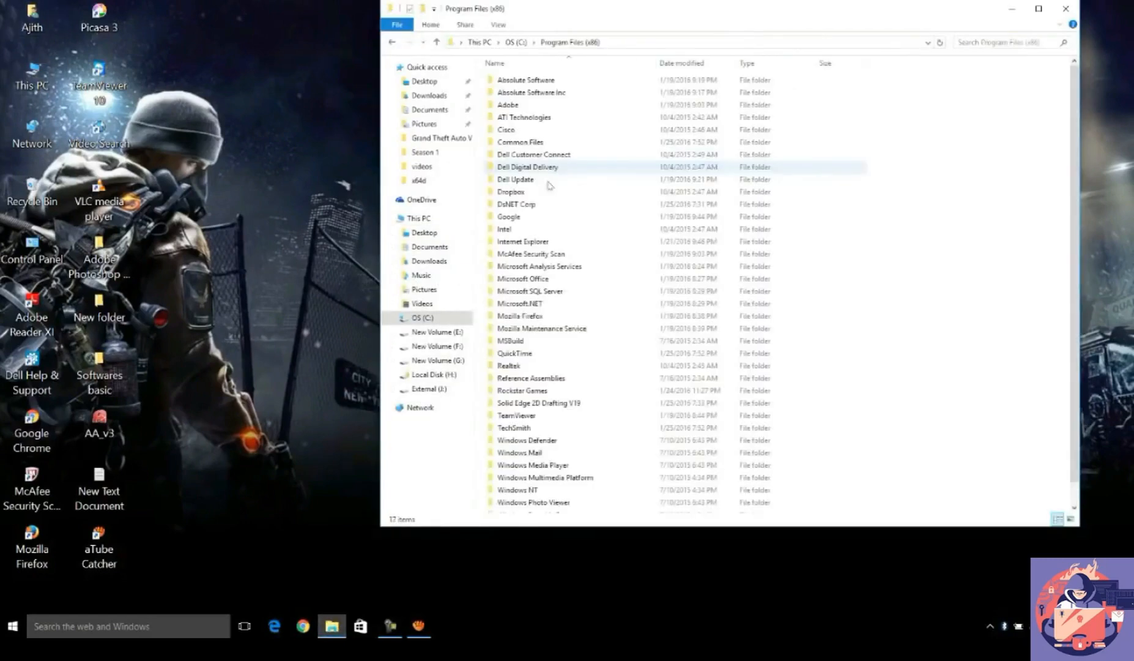
left_click(521, 368)
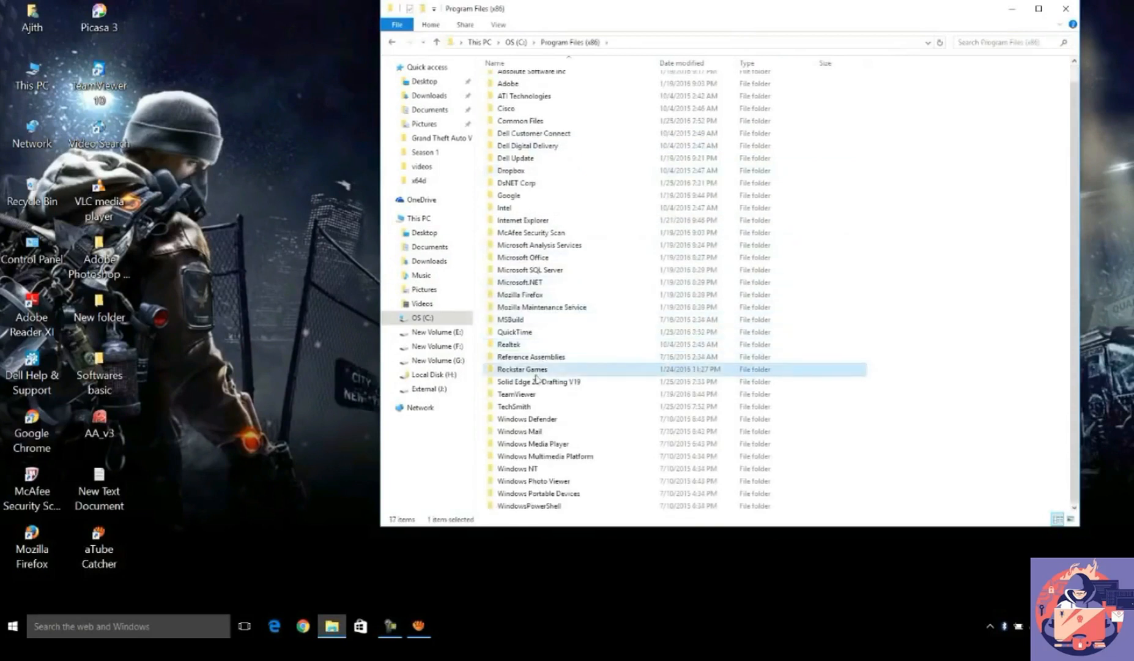
double_click(521, 369)
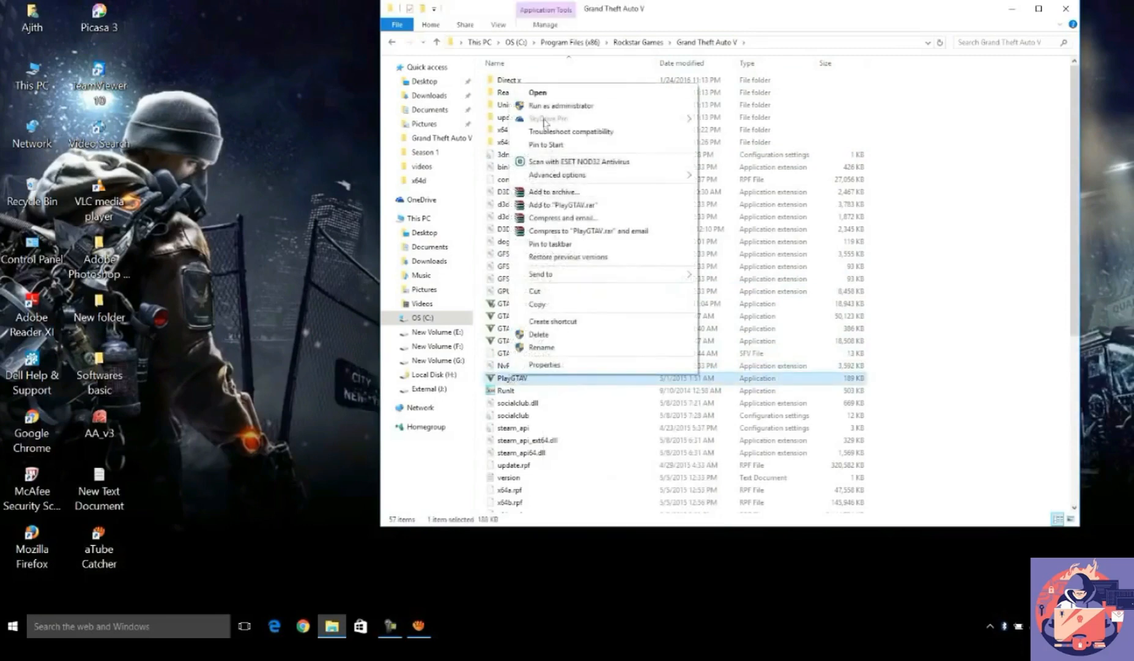
left_click(562, 105)
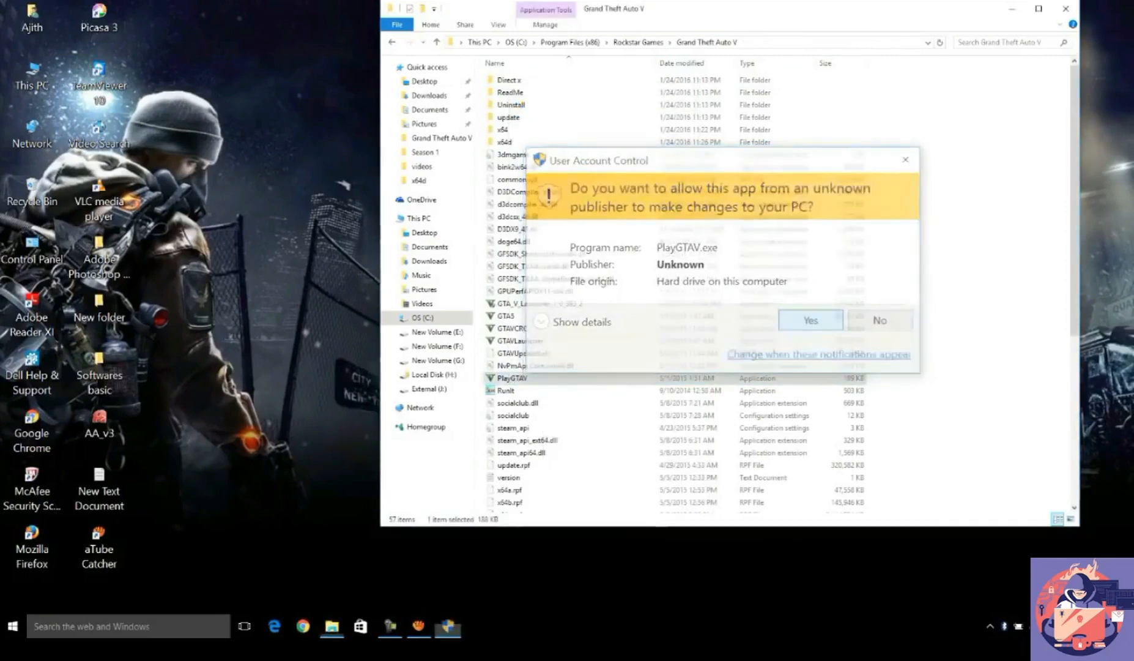
left_click(810, 319)
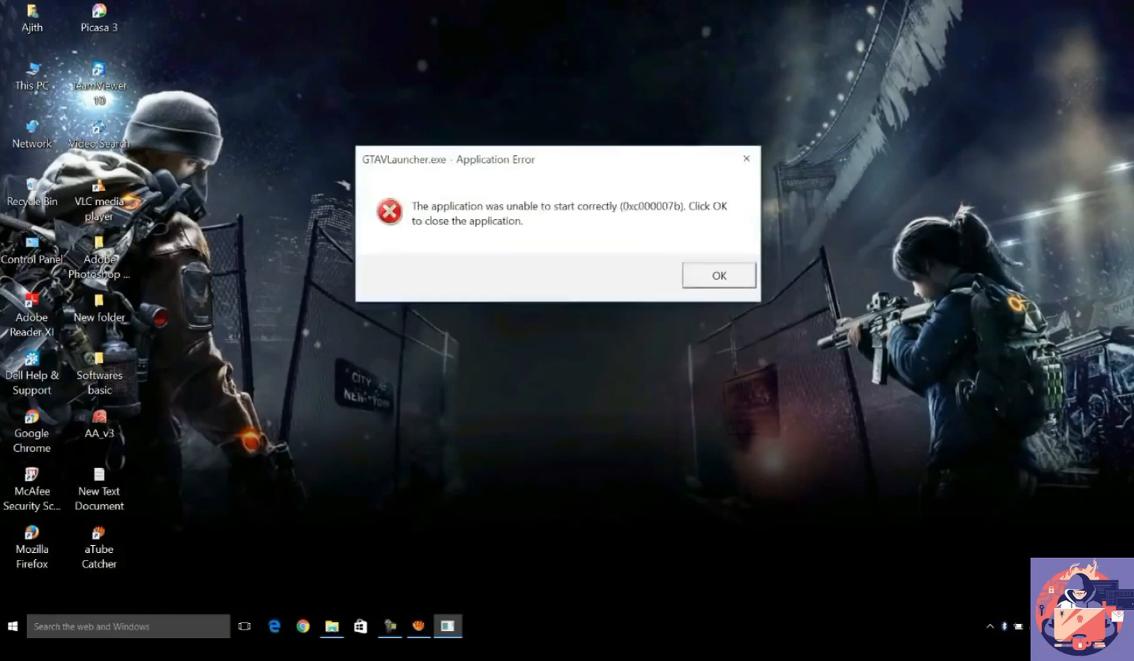
Step: Dismiss the GTA5.exe 0xc000007b error and return to the Grand Theft Auto V folder
left_click_drag(447, 159, 497, 193)
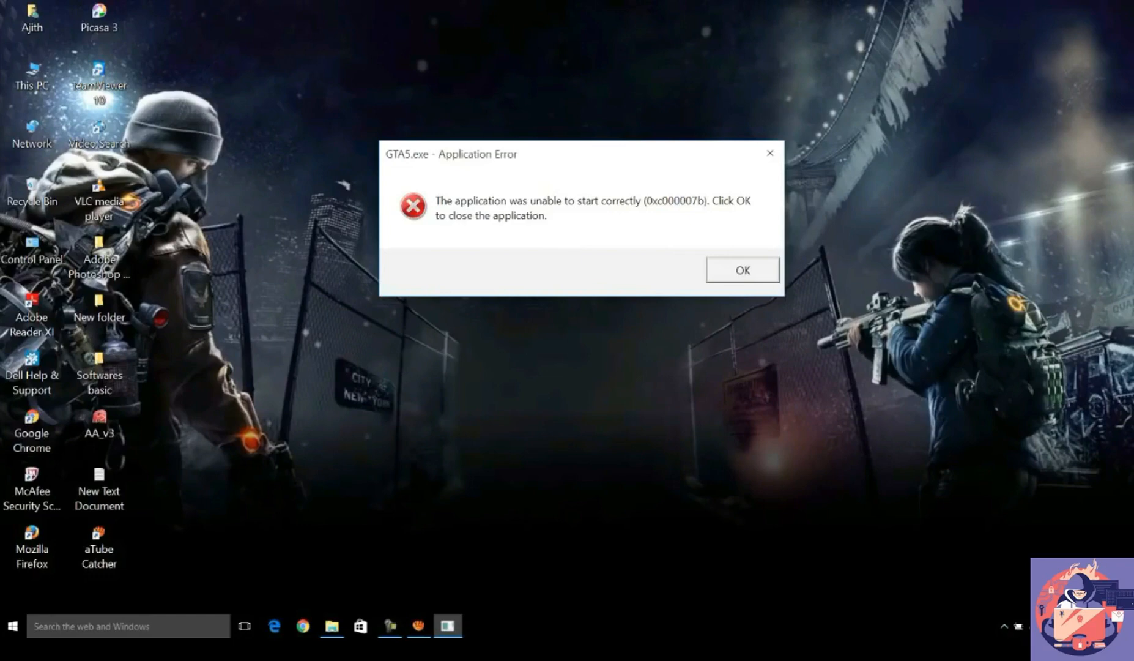
left_click(740, 271)
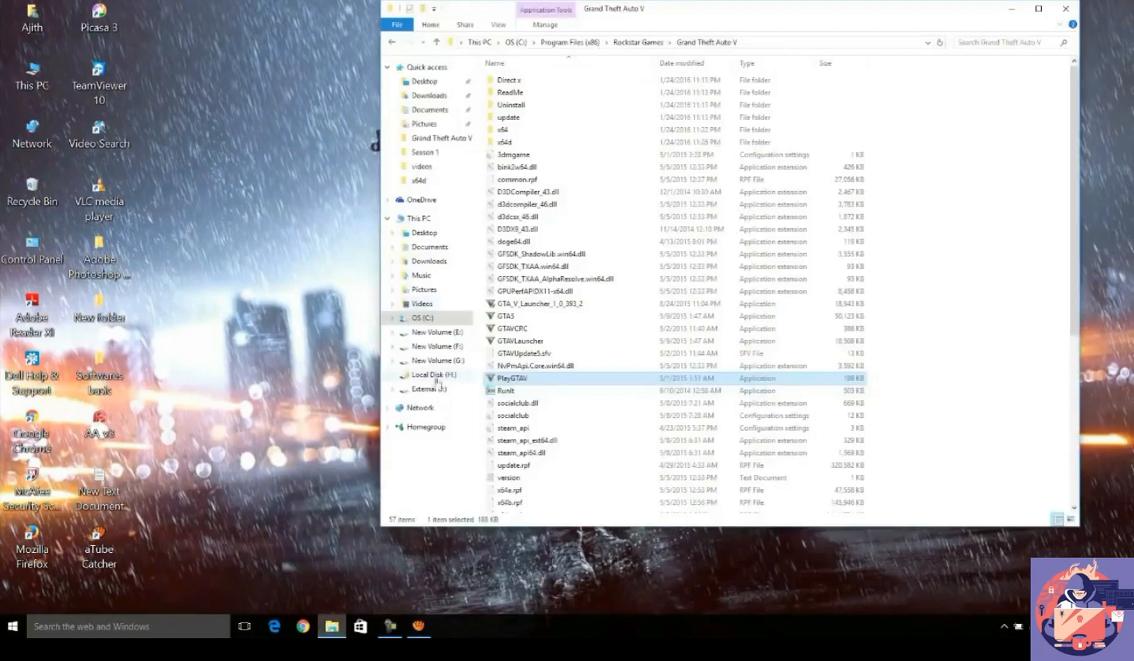
Step: Launch the aio-runtimes installer from E:\svcpack with administrator permission
left_click(437, 331)
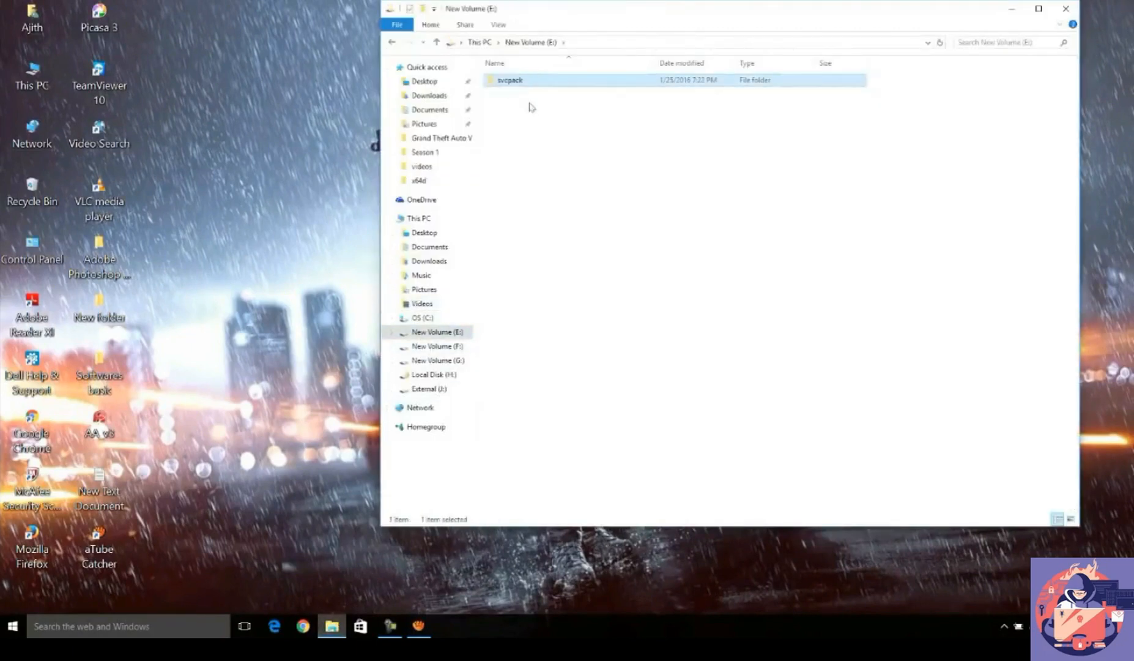
double_click(510, 80)
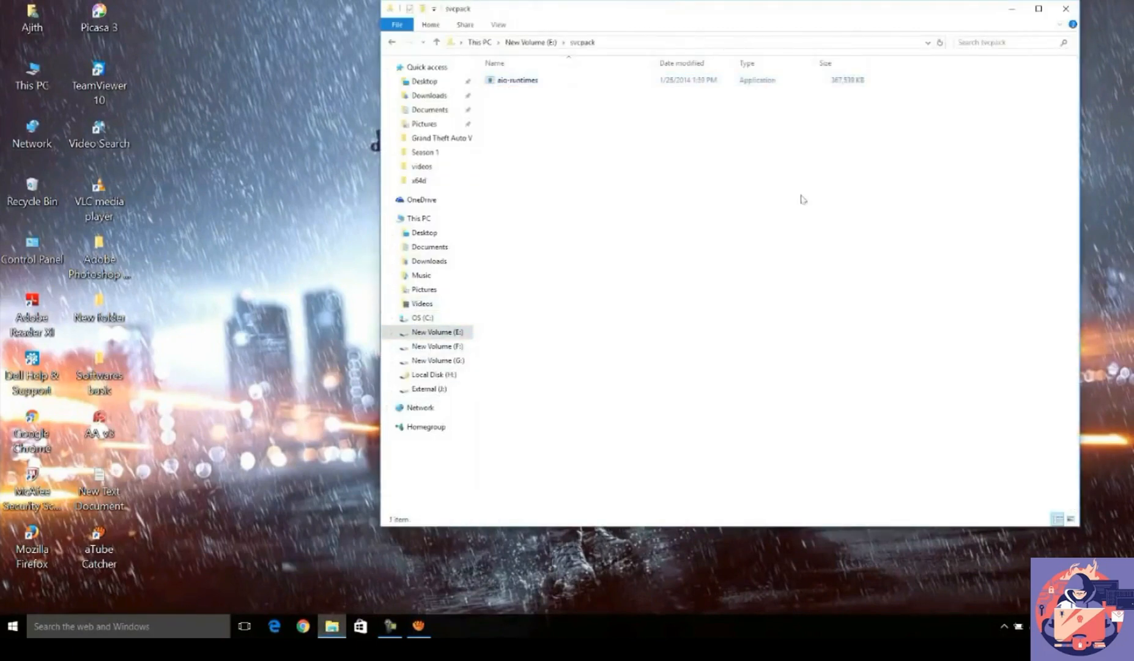
left_click(518, 79)
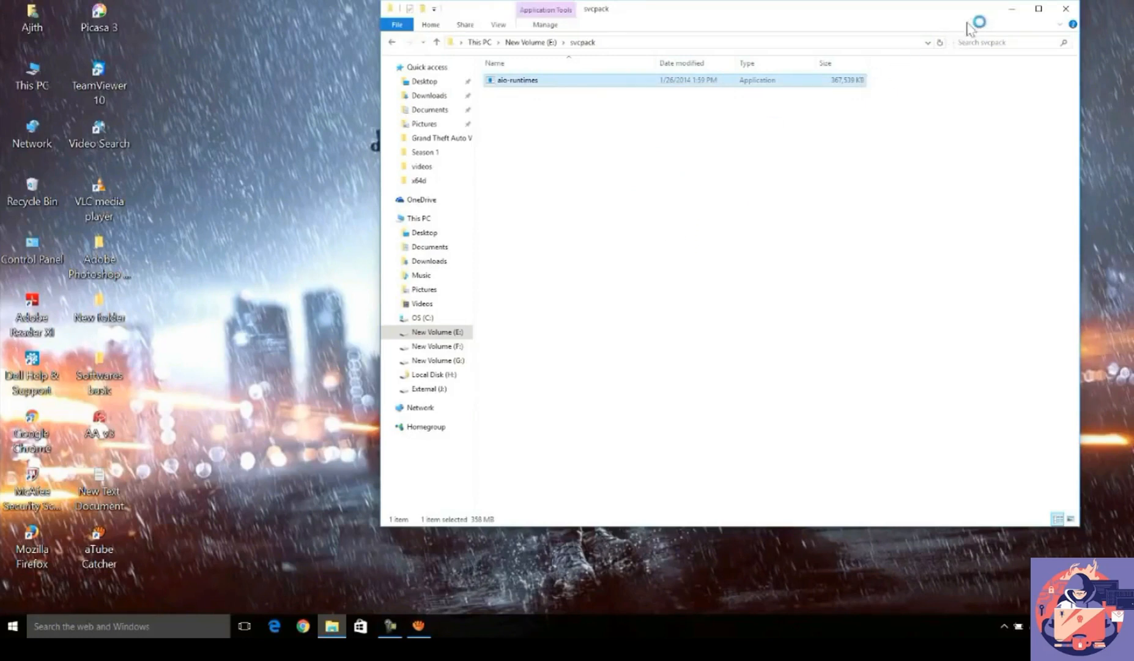
double_click(518, 79)
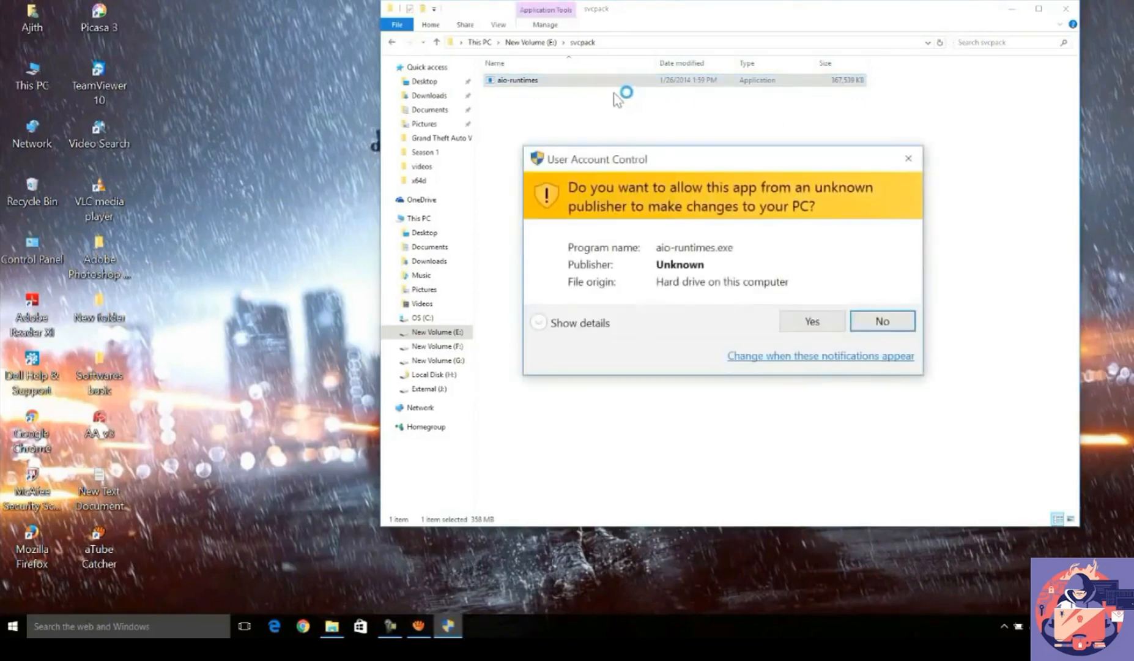
left_click(810, 320)
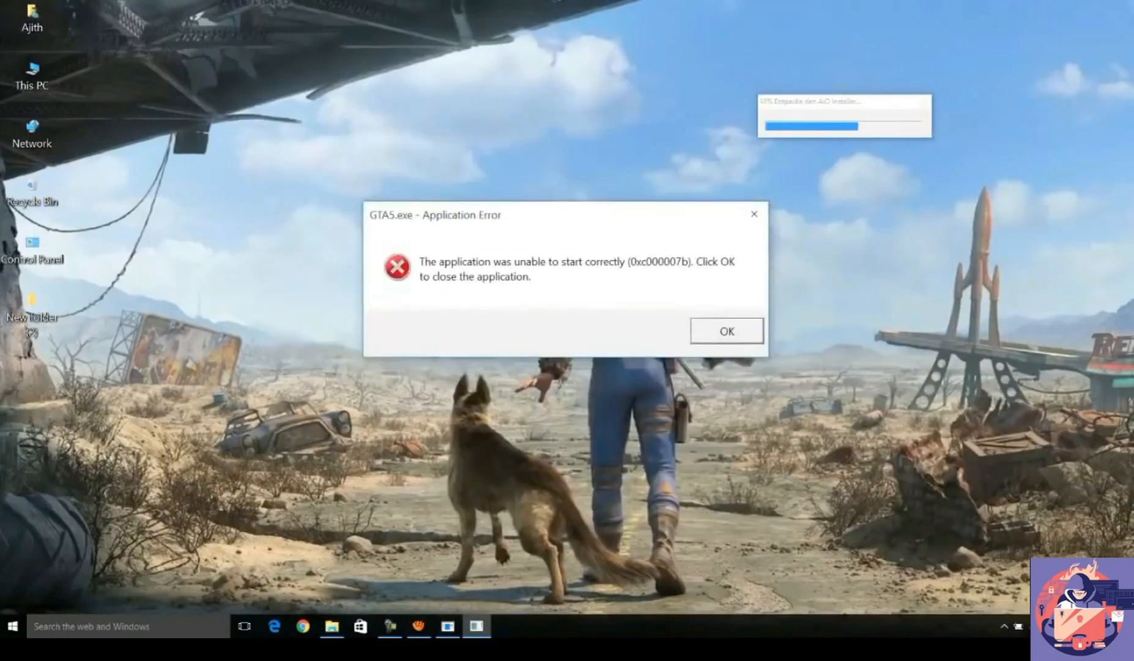
Step: Dismiss the GTA5.exe error so the AIO installer proceeds with the checked runtimes
left_click(726, 331)
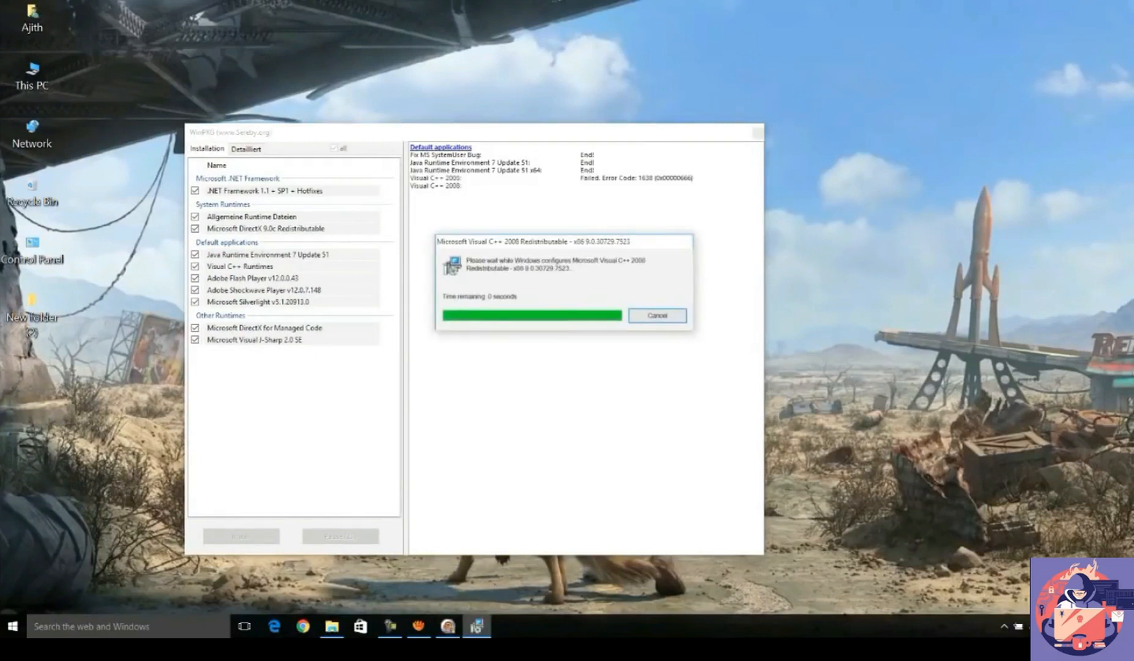
Step: Let the runtimes install and ignore the mscomctl.ocx replacement error
left_click(656, 315)
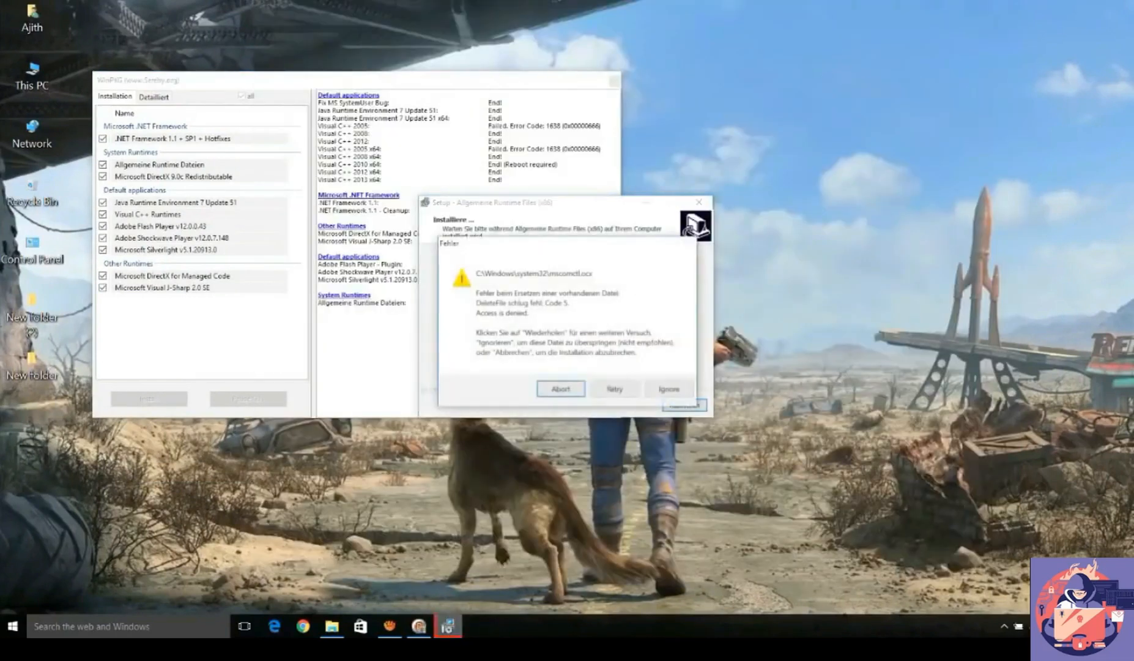
left_click(667, 389)
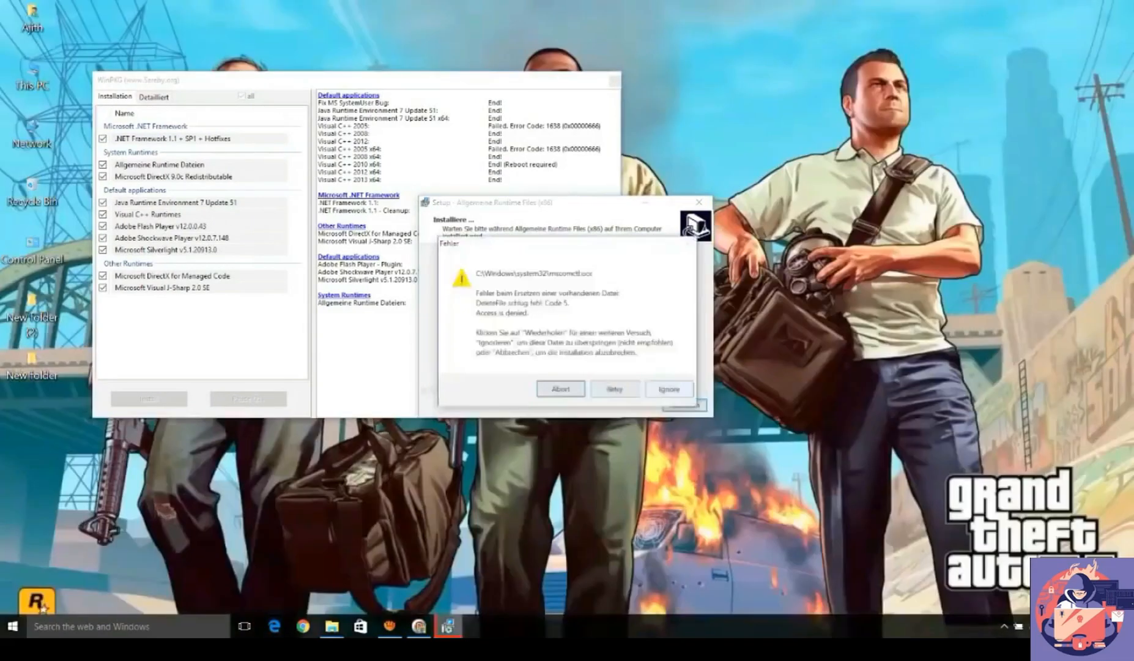
left_click(667, 389)
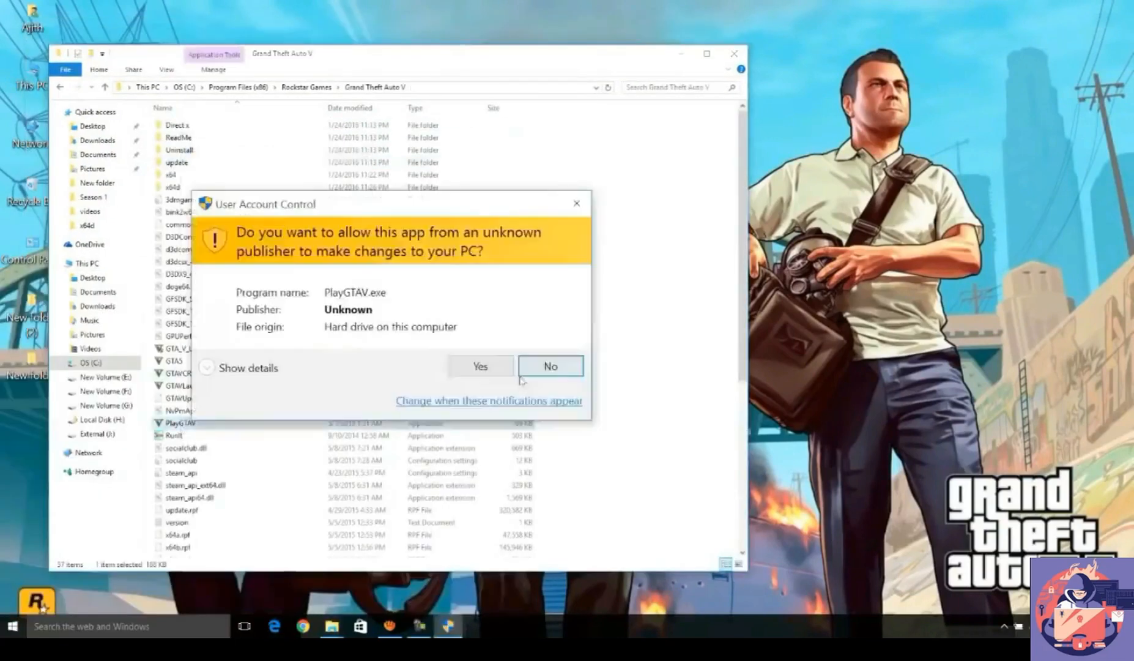
Step: Grant PlayGTAV admin rights and firewall access so the game reaches the Rockstar splash screen
left_click(479, 365)
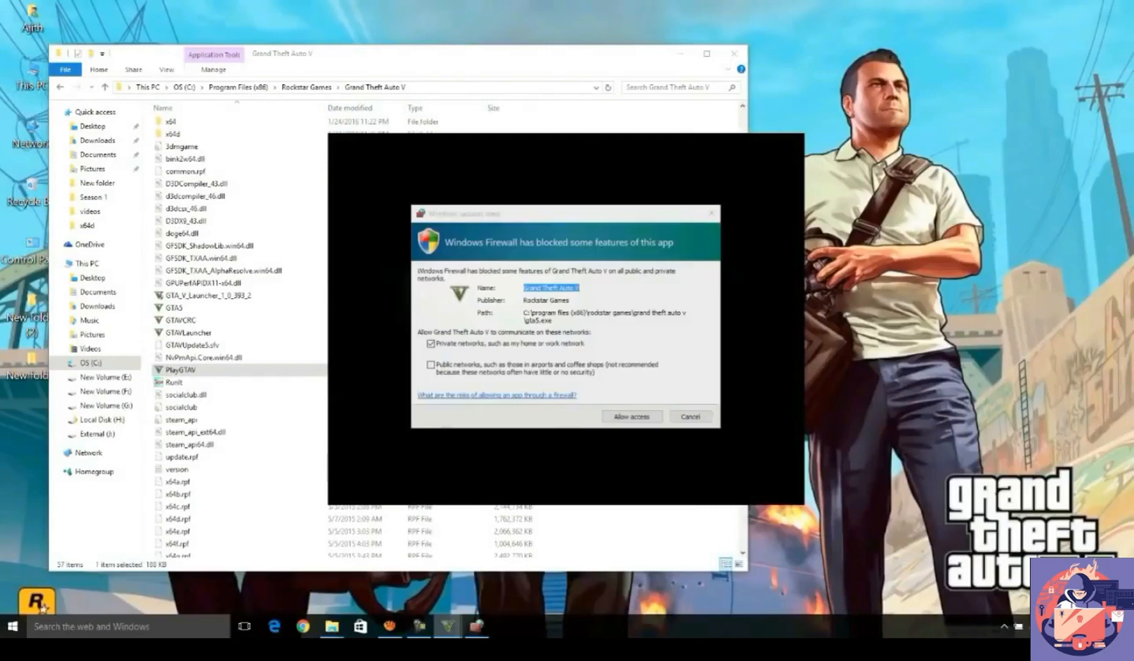
left_click(630, 416)
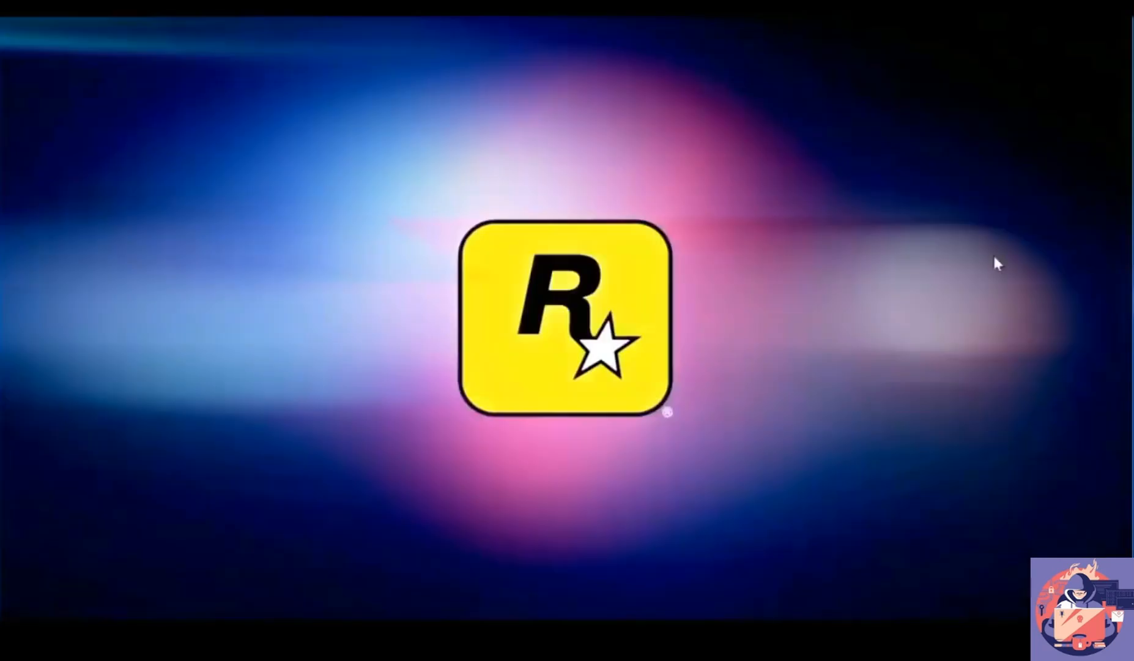